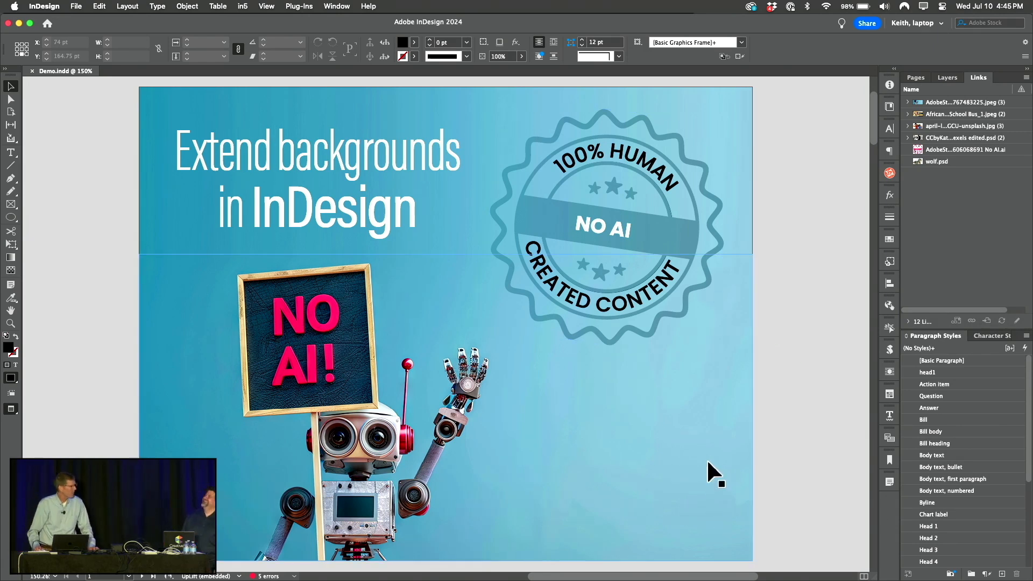
pyautogui.moveTo(642, 448)
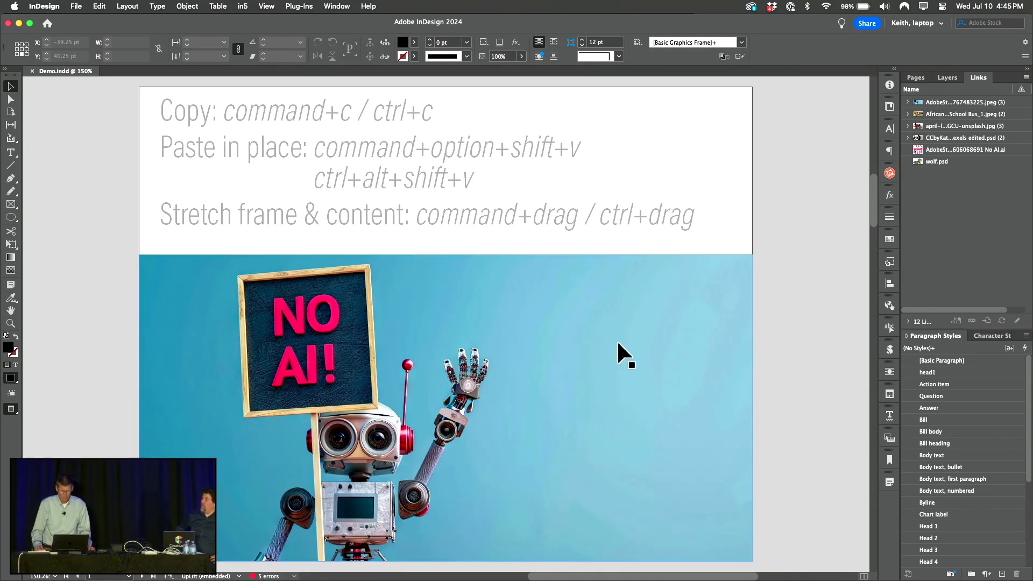
# Step: Copy the robot photo and paste a duplicate in place on top of it
pyautogui.click(444, 408)
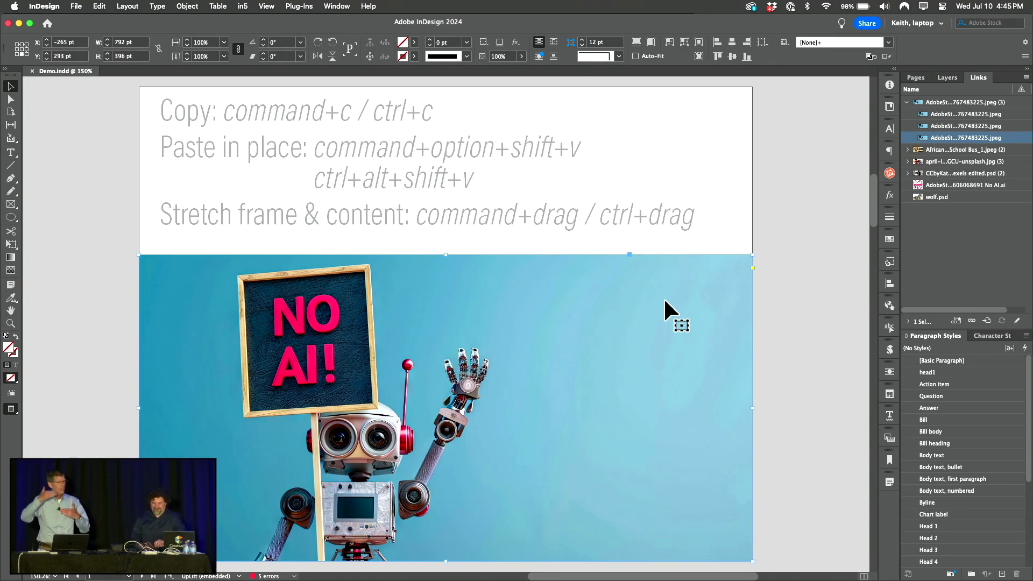
pyautogui.moveTo(626, 326)
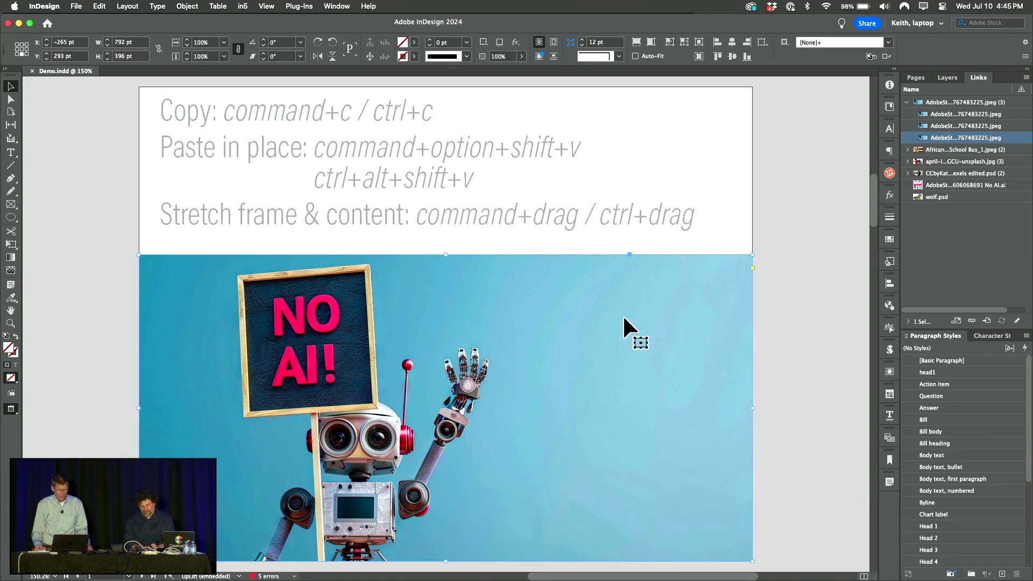
pyautogui.moveTo(620, 149)
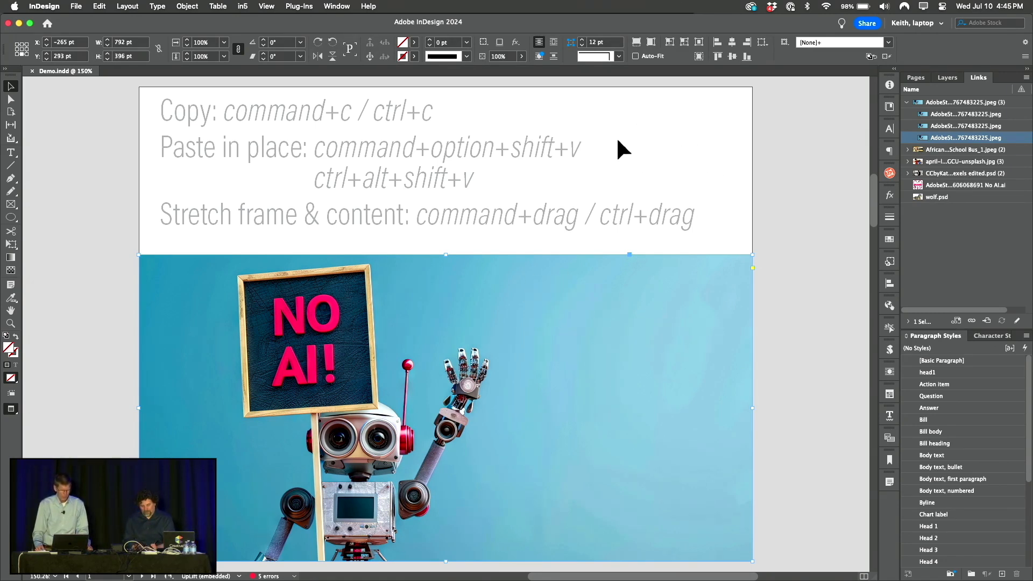
pyautogui.moveTo(698, 280)
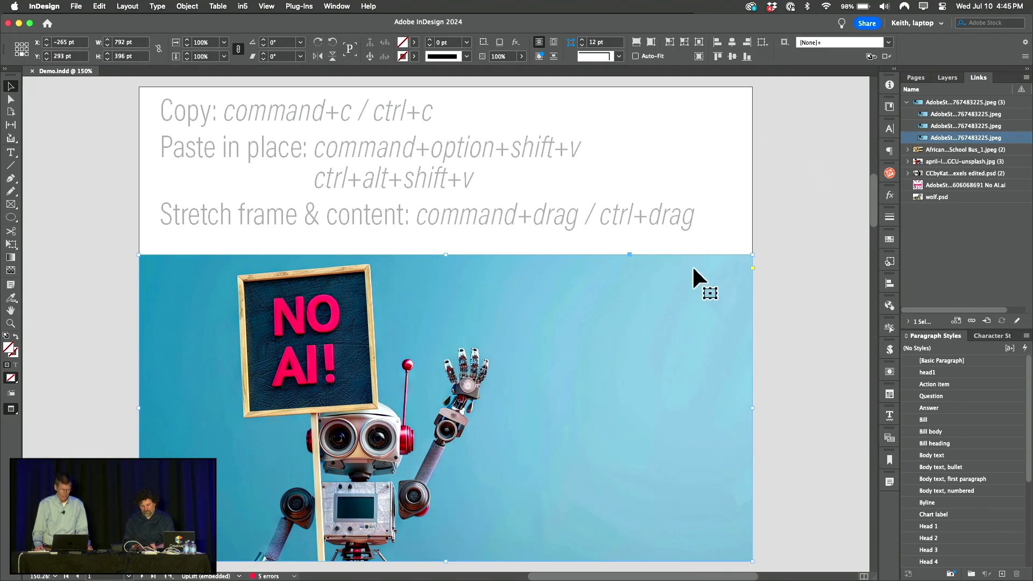
pyautogui.moveTo(708, 316)
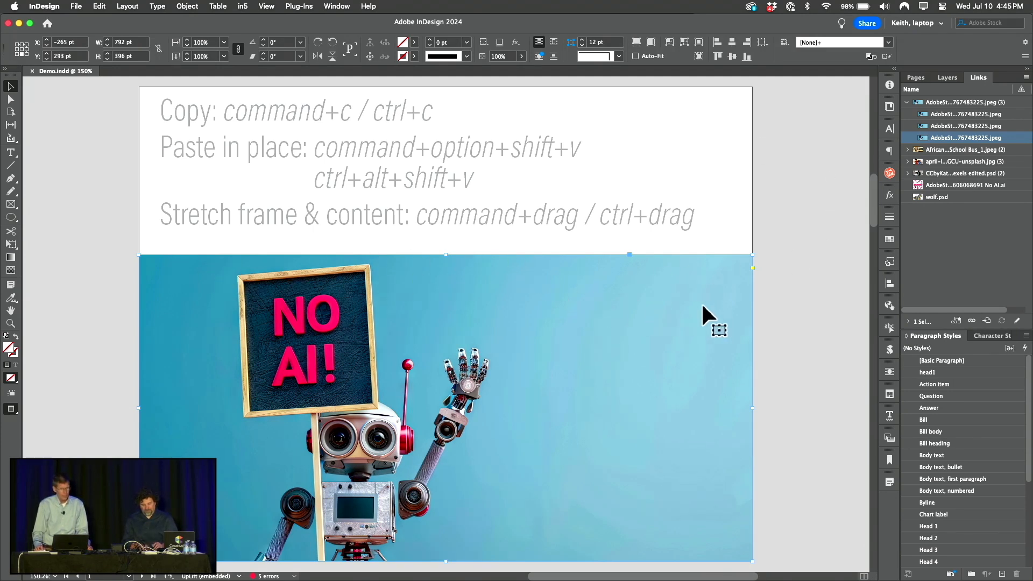
pyautogui.moveTo(593, 330)
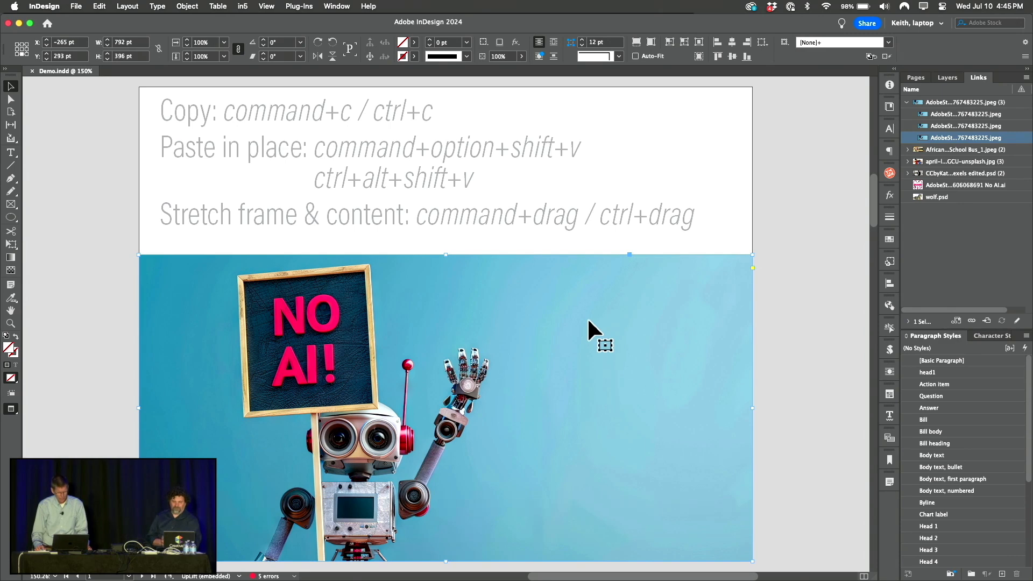
pyautogui.moveTo(584, 303)
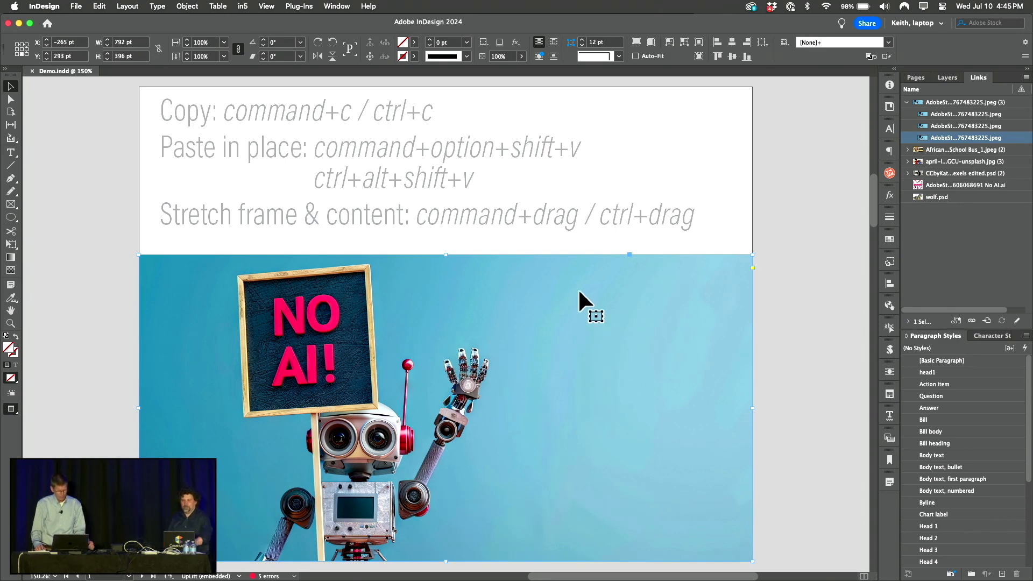
pyautogui.click(99, 6)
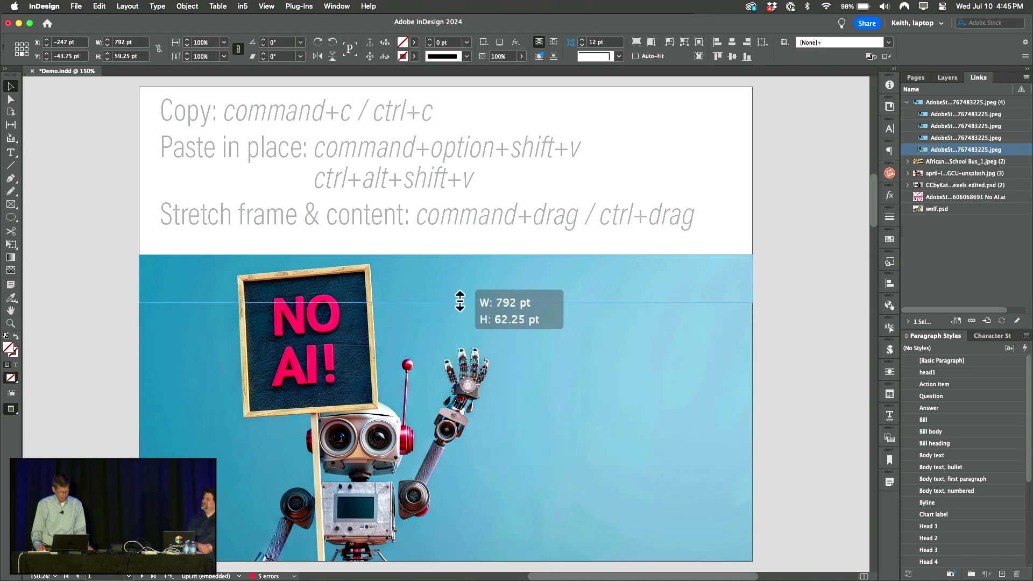
# Step: Crop the robot copy to a thin top strip and stretch it upward over the background
pyautogui.moveTo(460, 302); pyautogui.dragTo(465, 264)
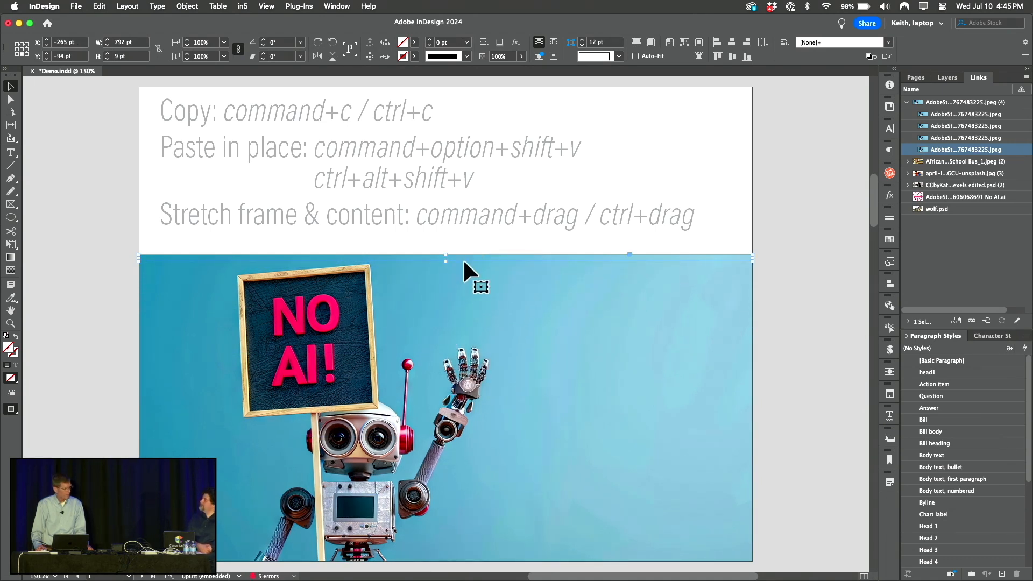
pyautogui.moveTo(438, 257)
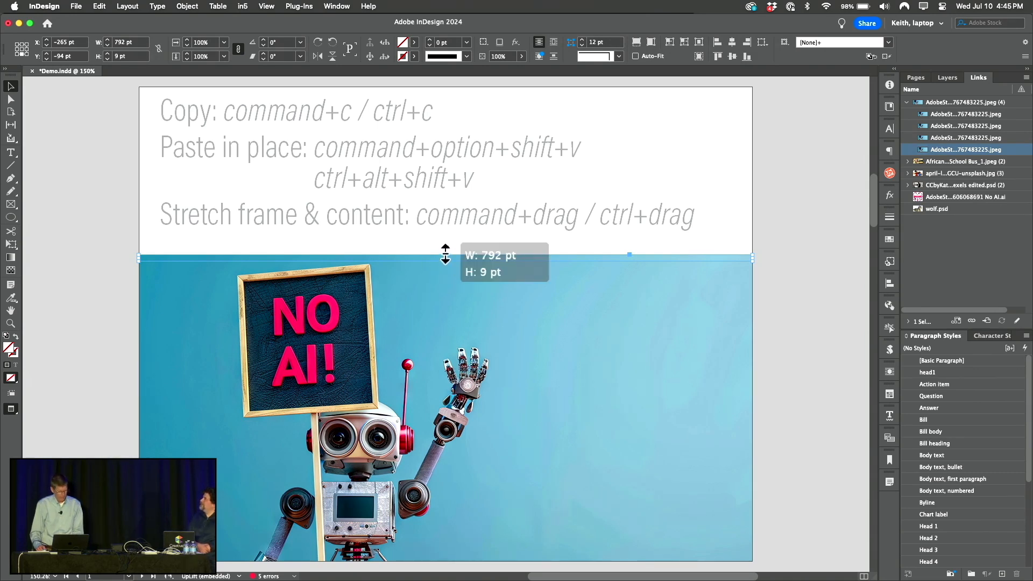
pyautogui.moveTo(445, 256); pyautogui.dragTo(463, 96)
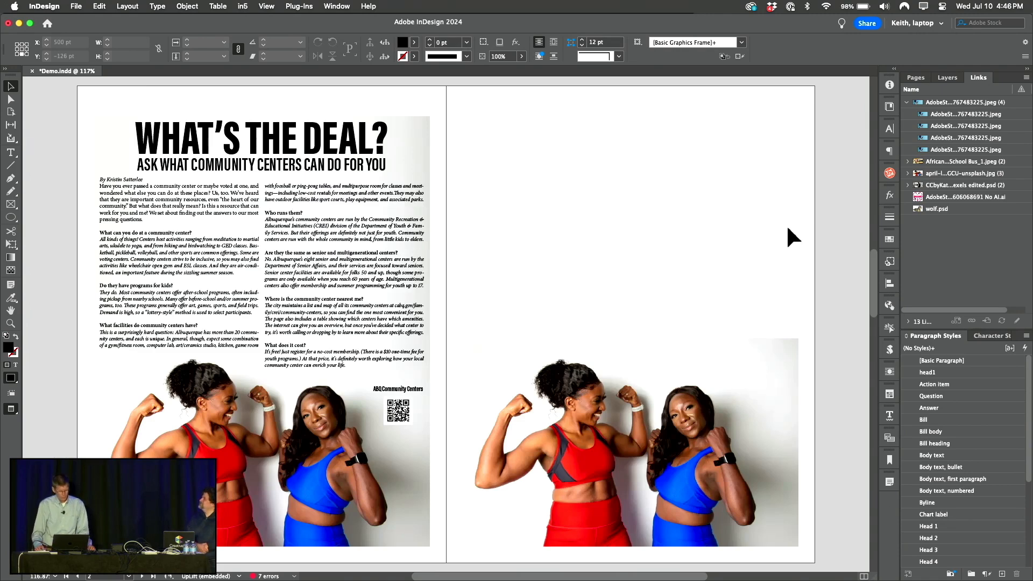
# Step: Select the photo of the two women to duplicate it
pyautogui.click(628, 441)
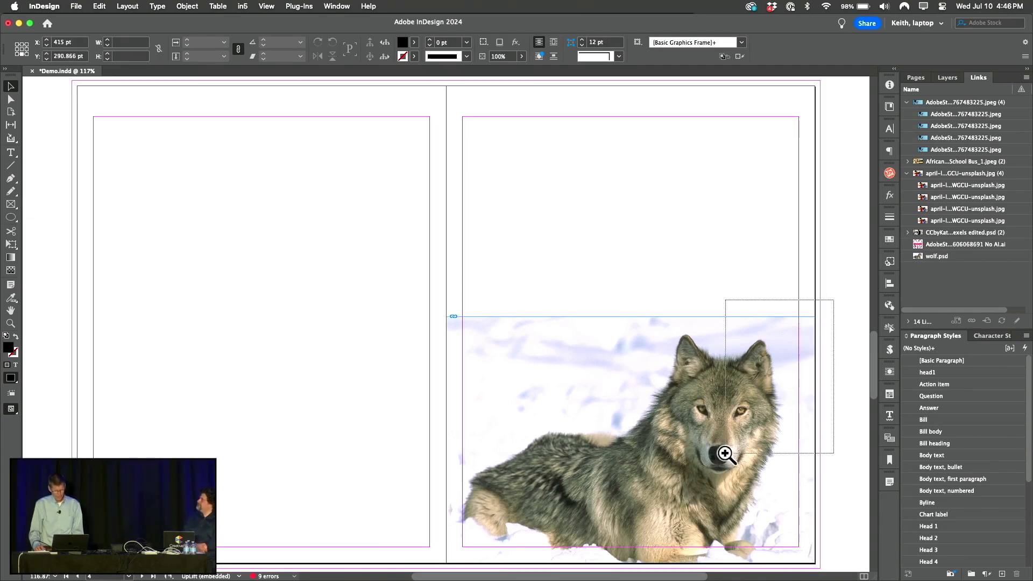
# Step: Crop the pasted wolf copy to a snowy strip and stretch it past the right edge
pyautogui.click(725, 453)
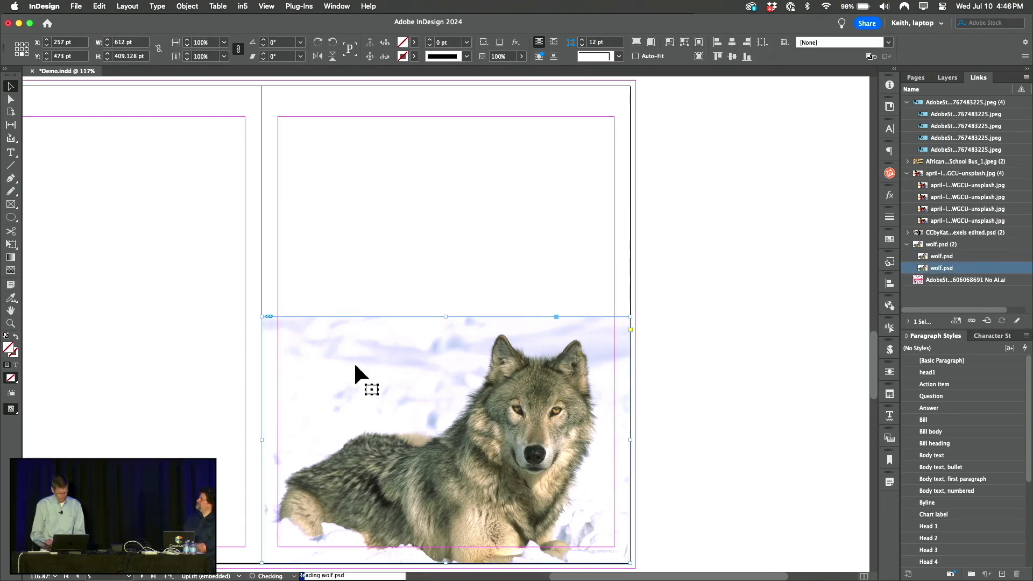
pyautogui.moveTo(631, 440); pyautogui.dragTo(527, 439)
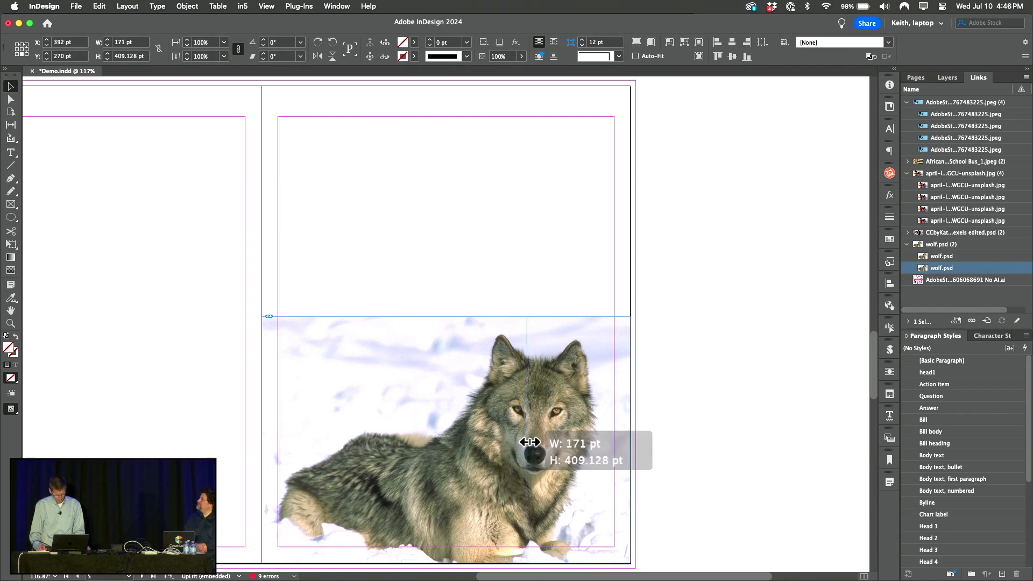
pyautogui.moveTo(527, 452); pyautogui.dragTo(626, 452)
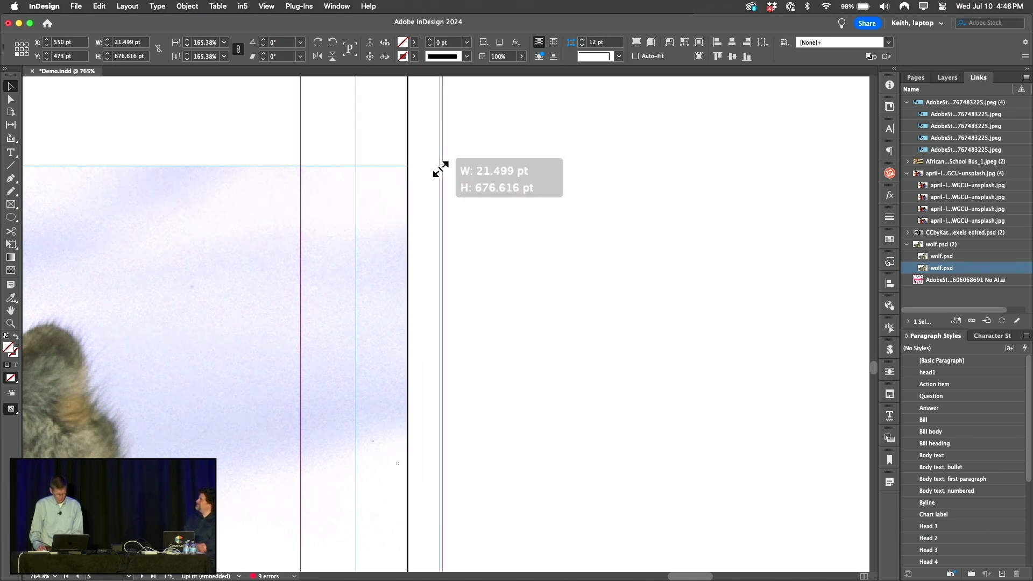
pyautogui.moveTo(439, 169); pyautogui.dragTo(442, 178)
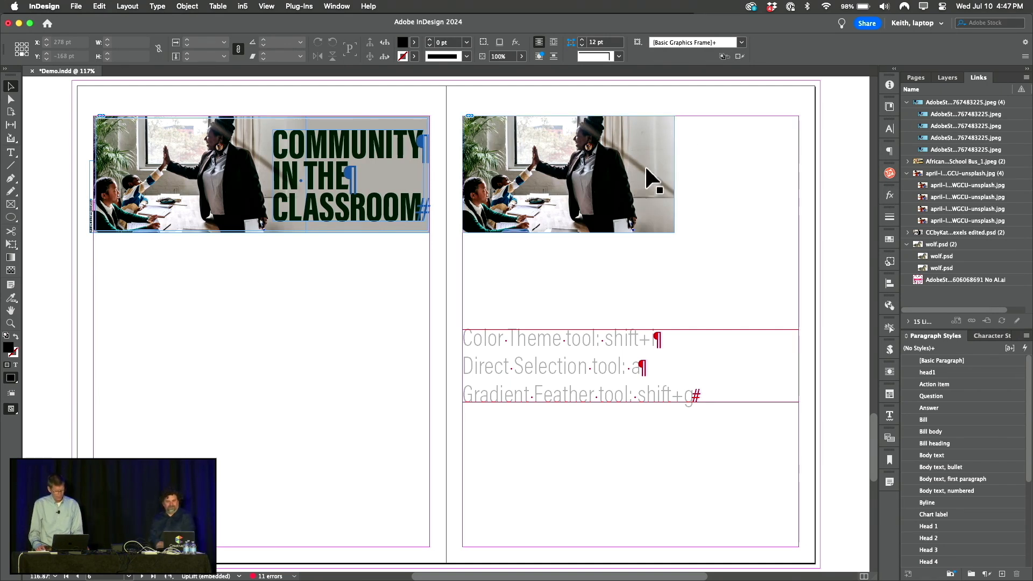
# Step: Drag the classroom photo frame's right handle out to the right margin guide
pyautogui.click(568, 173)
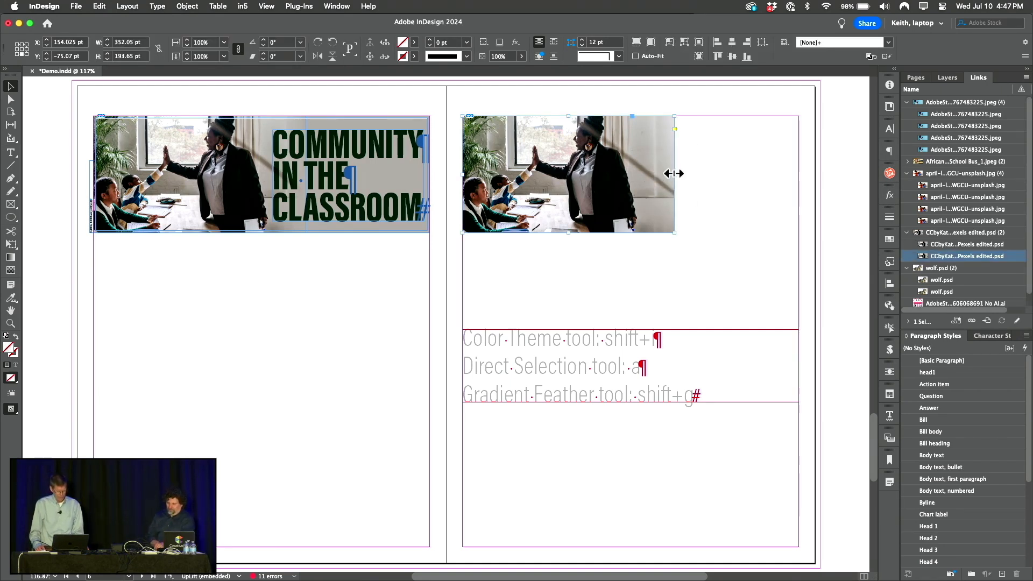
pyautogui.moveTo(674, 173); pyautogui.dragTo(797, 182)
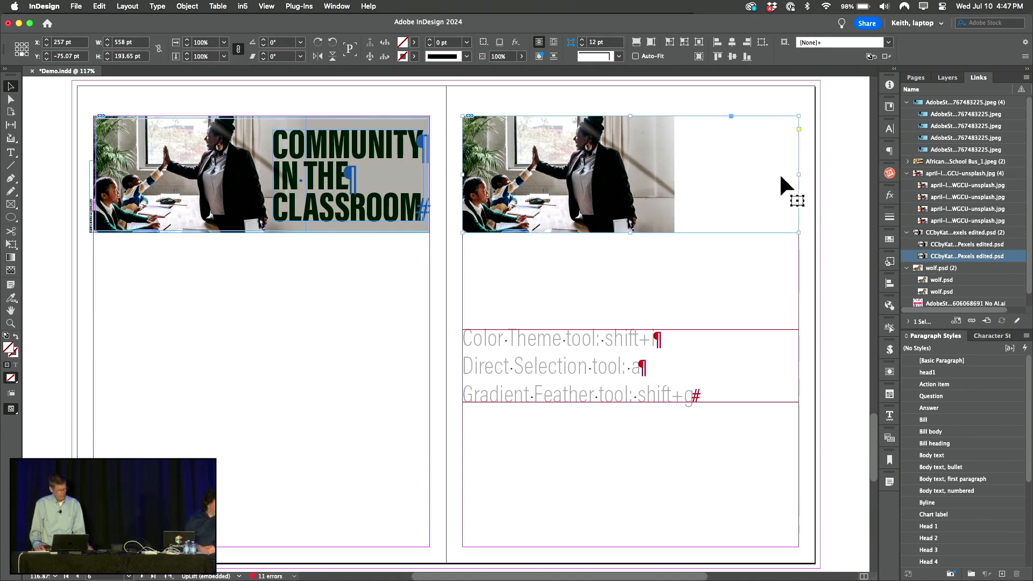
pyautogui.moveTo(689, 184)
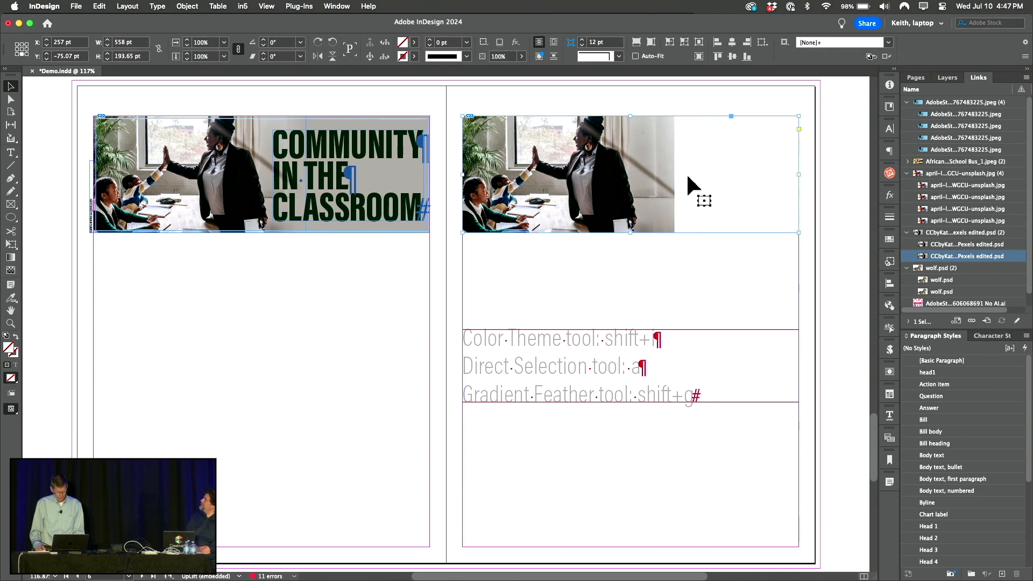
# Step: Sample the beige wall colour from the classroom photo and fill the frame's blank space
pyautogui.click(10, 297)
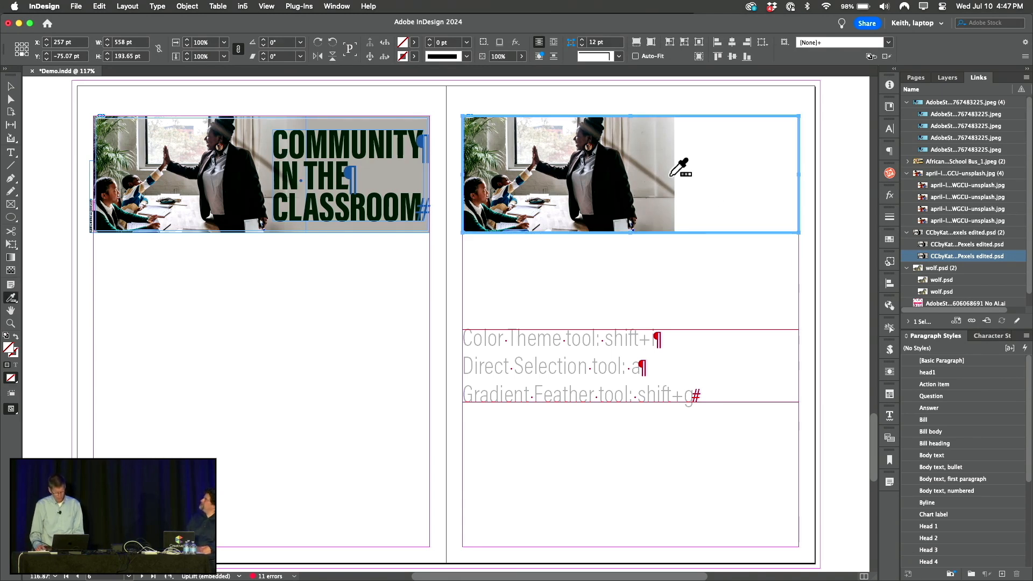
pyautogui.click(678, 167)
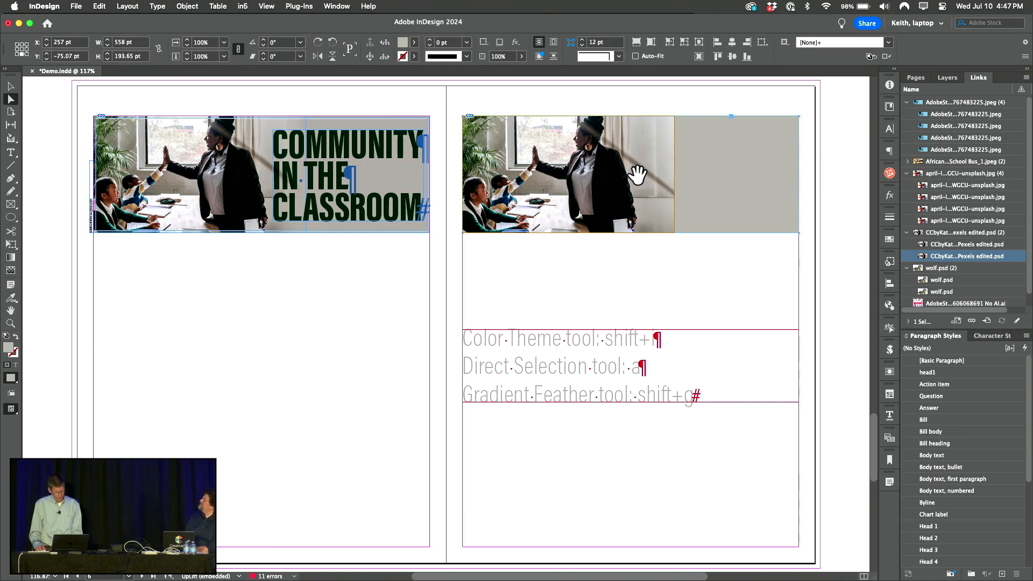
pyautogui.moveTo(626, 163)
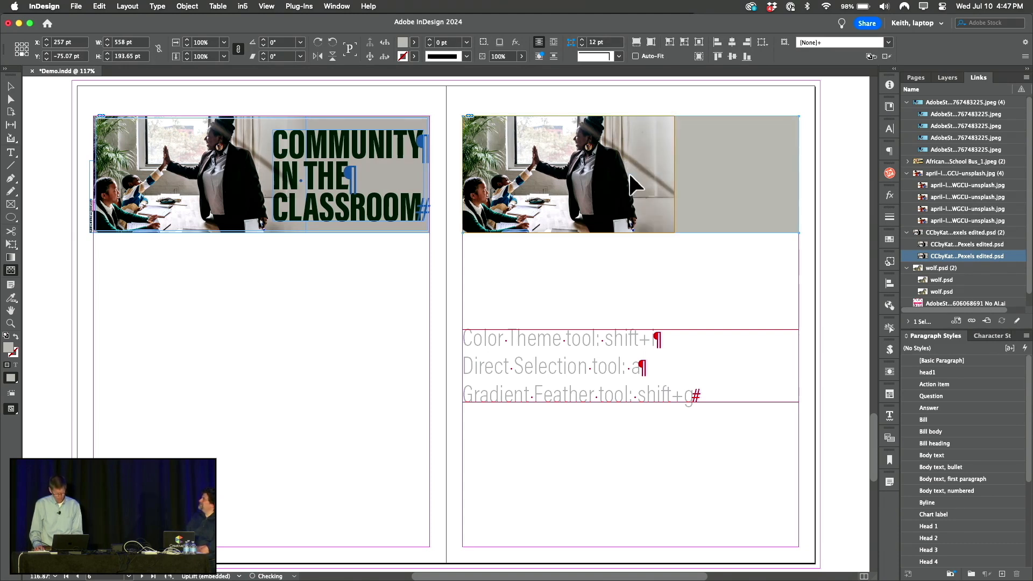
pyautogui.click(568, 175)
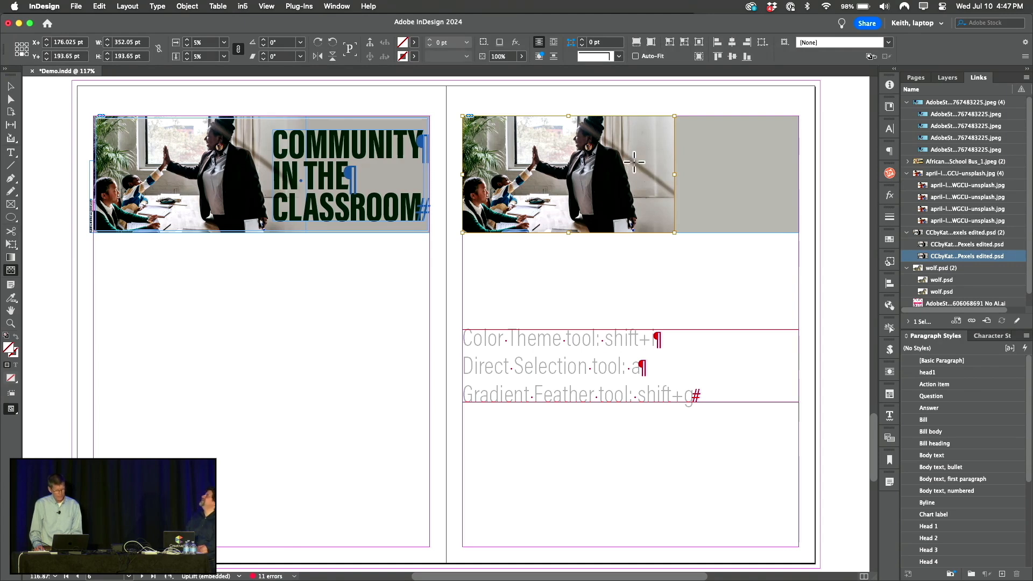